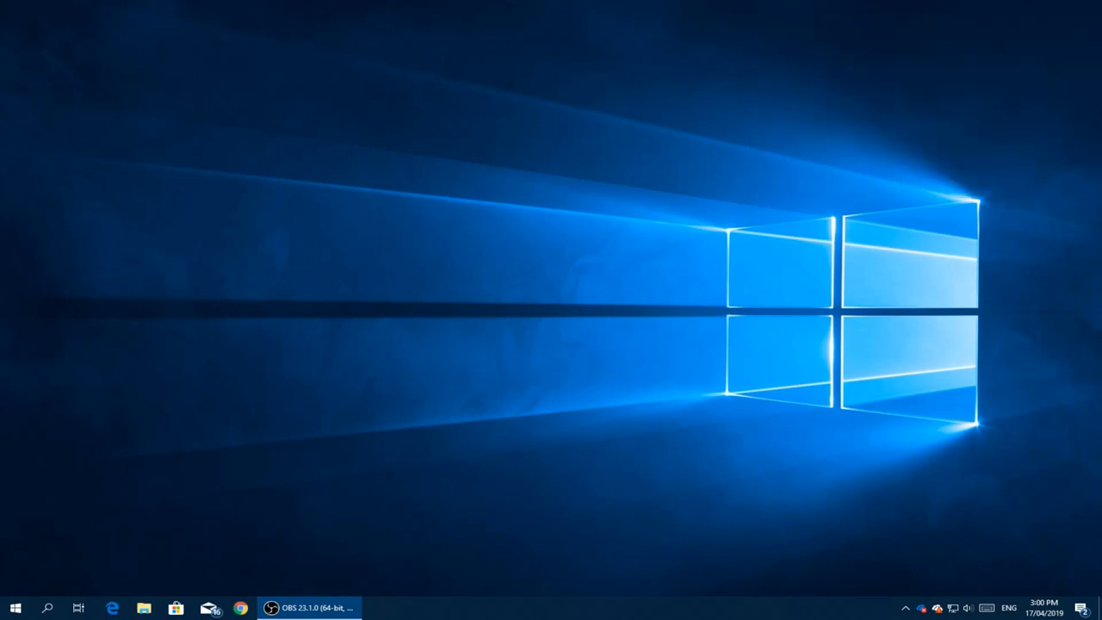
mouse_move(255, 558)
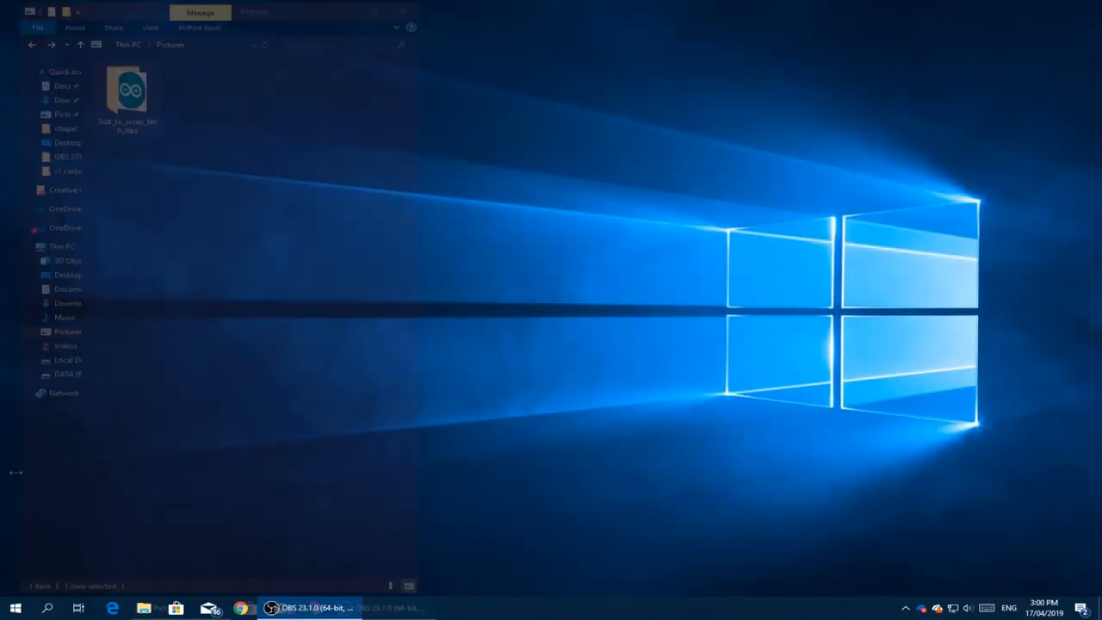
Step: Launch the Sub_to_scrap_tech_tips sketch from the Pictures folder into Arduino IDE
double_click(128, 89)
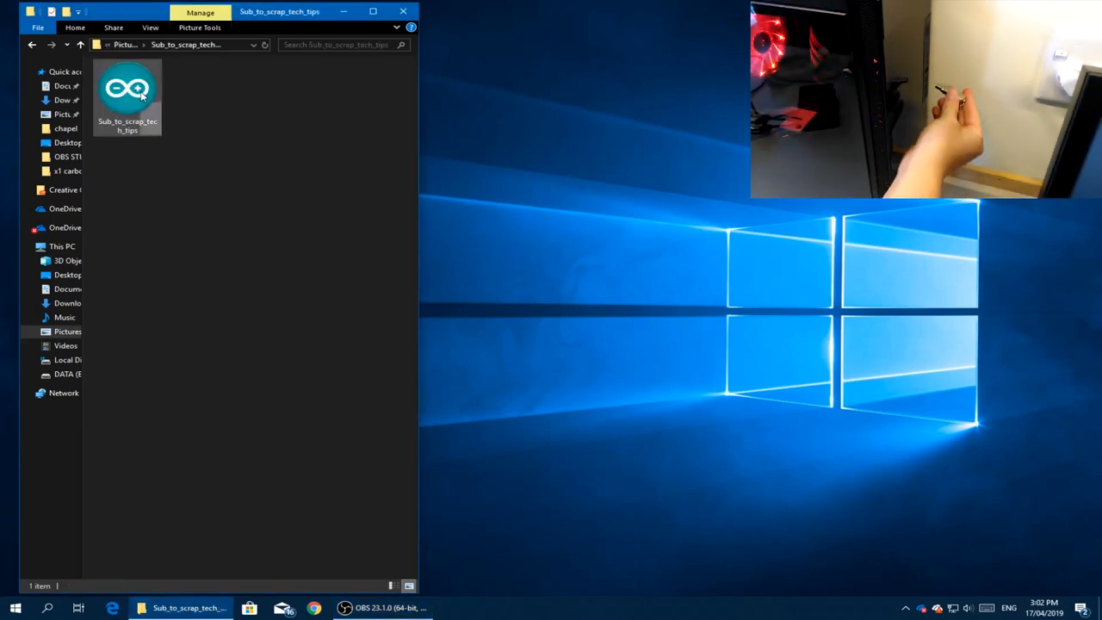
double_click(127, 89)
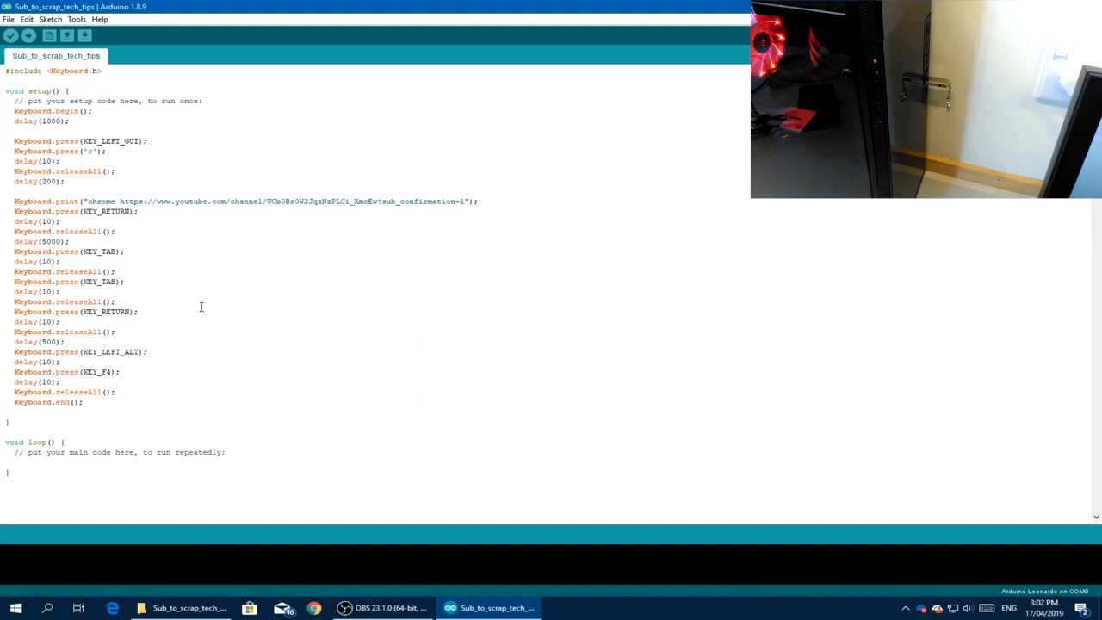
mouse_move(258, 273)
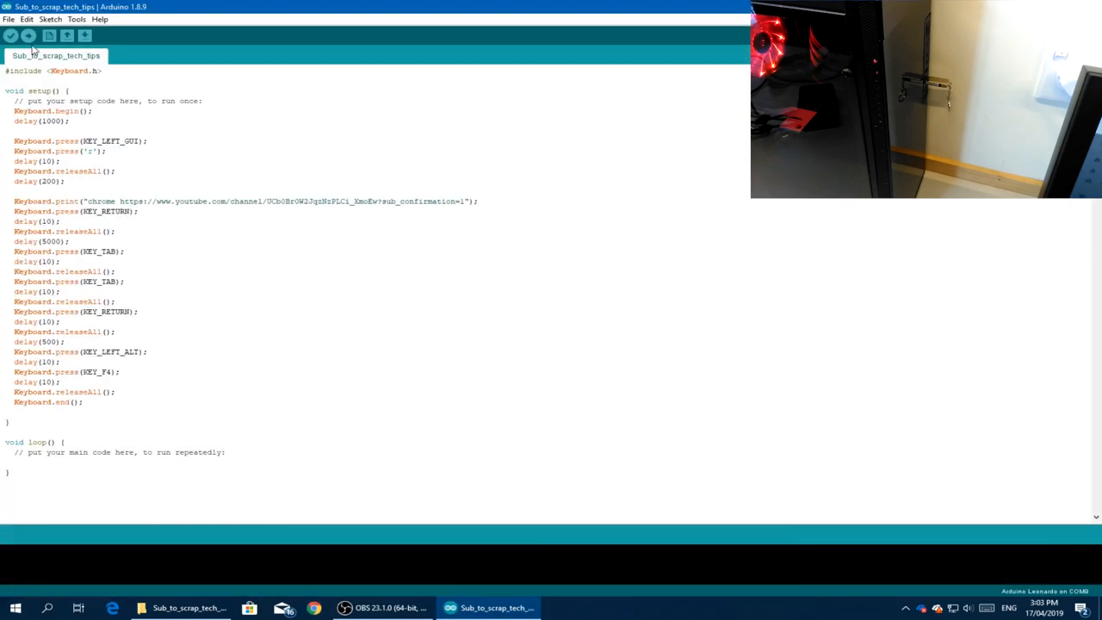
Step: Compile and upload the keyboard-emulation sketch to the Arduino Leonardo board
left_click(27, 34)
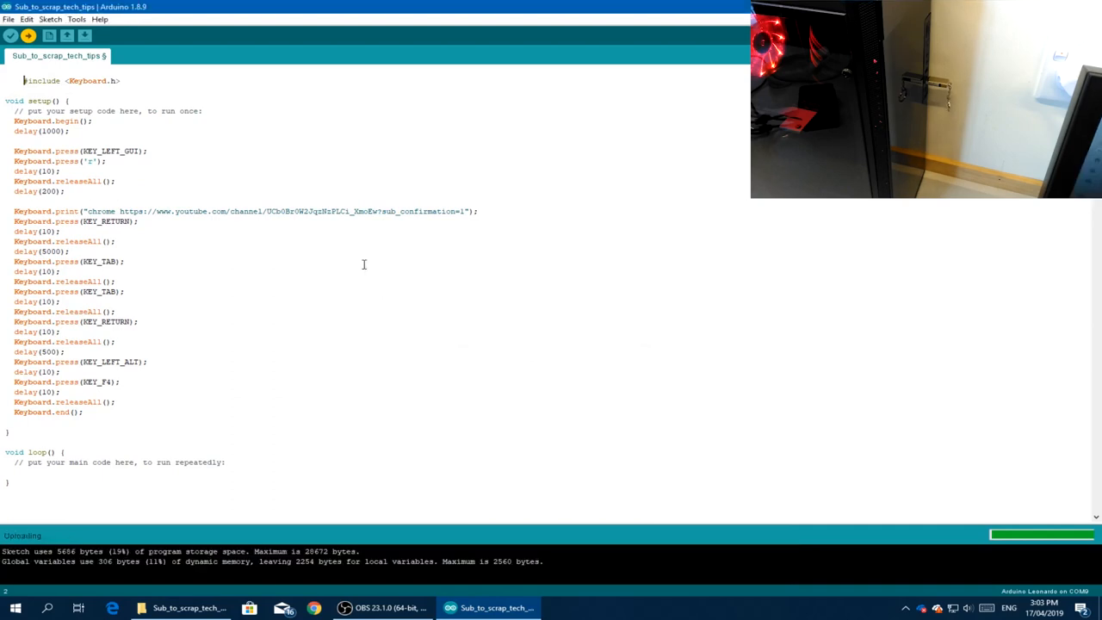